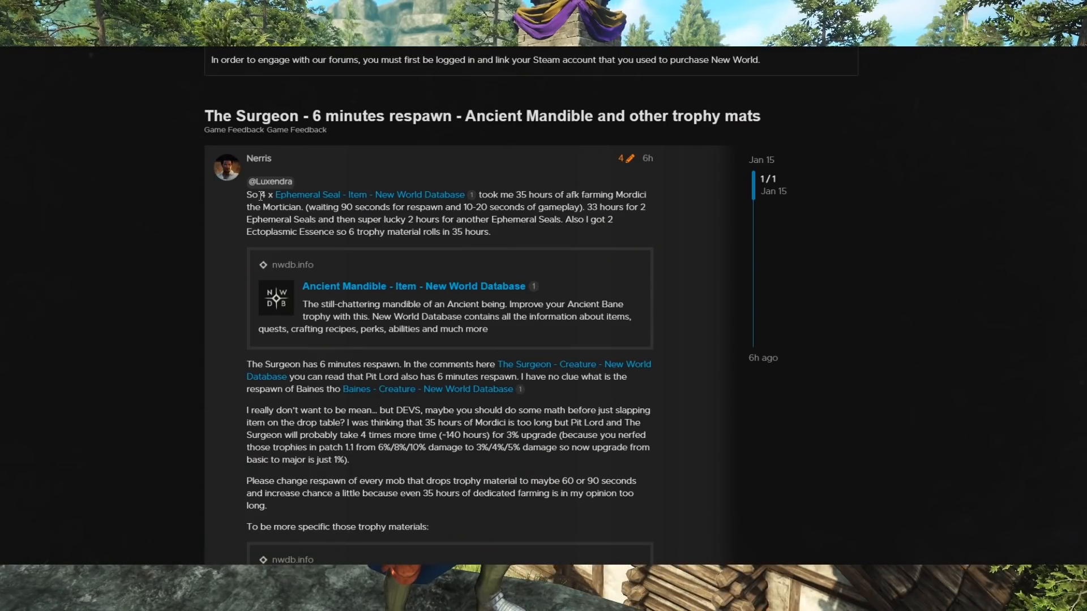
# Highlight the 4 Ephemeral Seals count, the 35 hours of farming and the respawn timing note.
pyautogui.moveTo(255, 194); pyautogui.dragTo(344, 195)
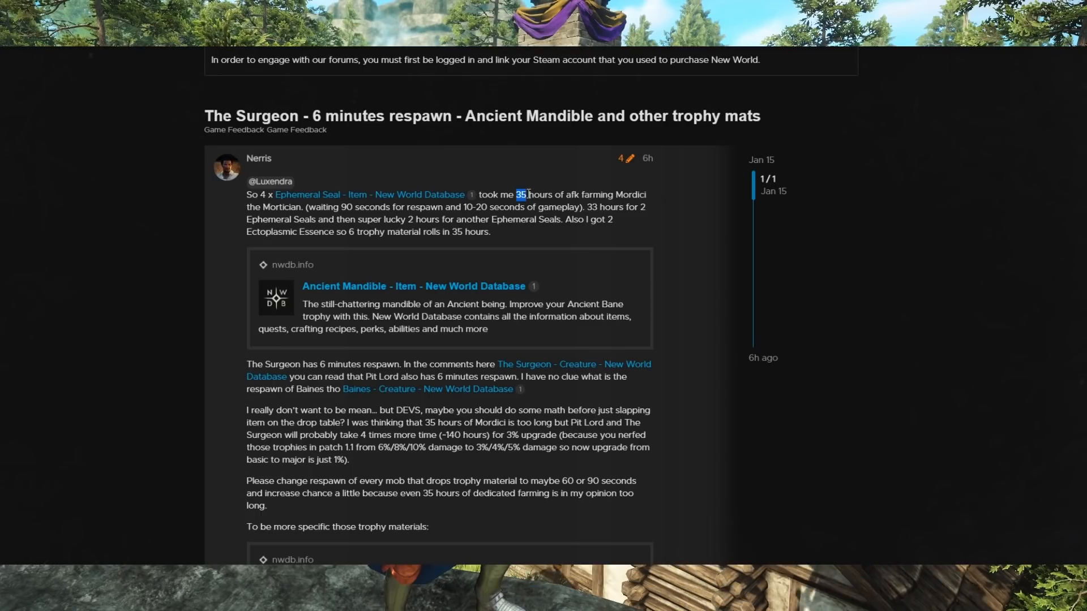
pyautogui.moveTo(517, 194); pyautogui.dragTo(612, 194)
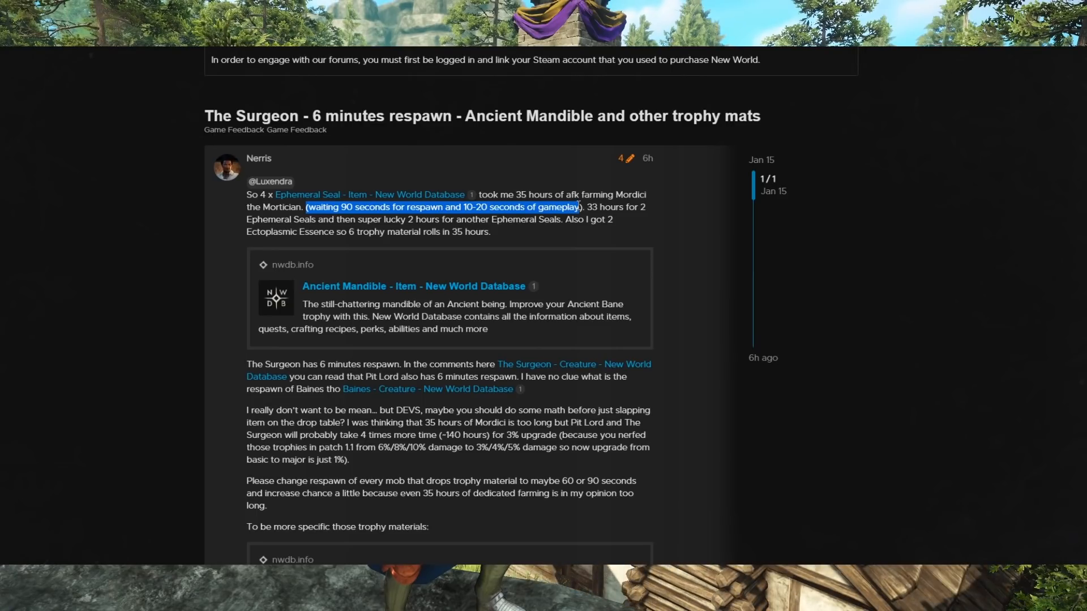
pyautogui.doubleClick(533, 195)
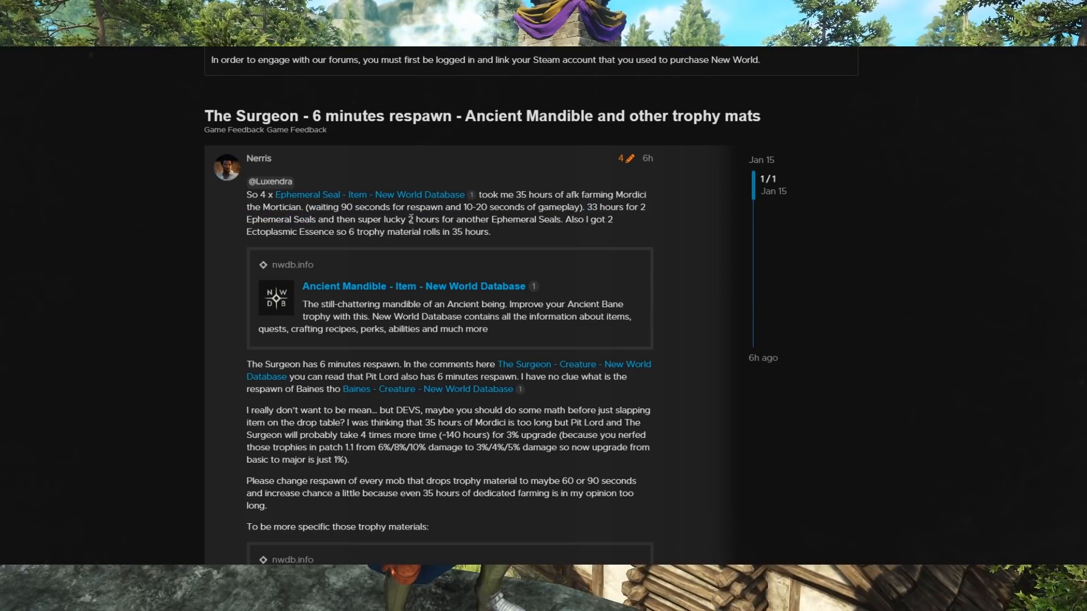
# Highlight the 2 hours for another Ephemeral Seal and the 33 hours for two Seals.
pyautogui.moveTo(409, 218); pyautogui.dragTo(536, 218)
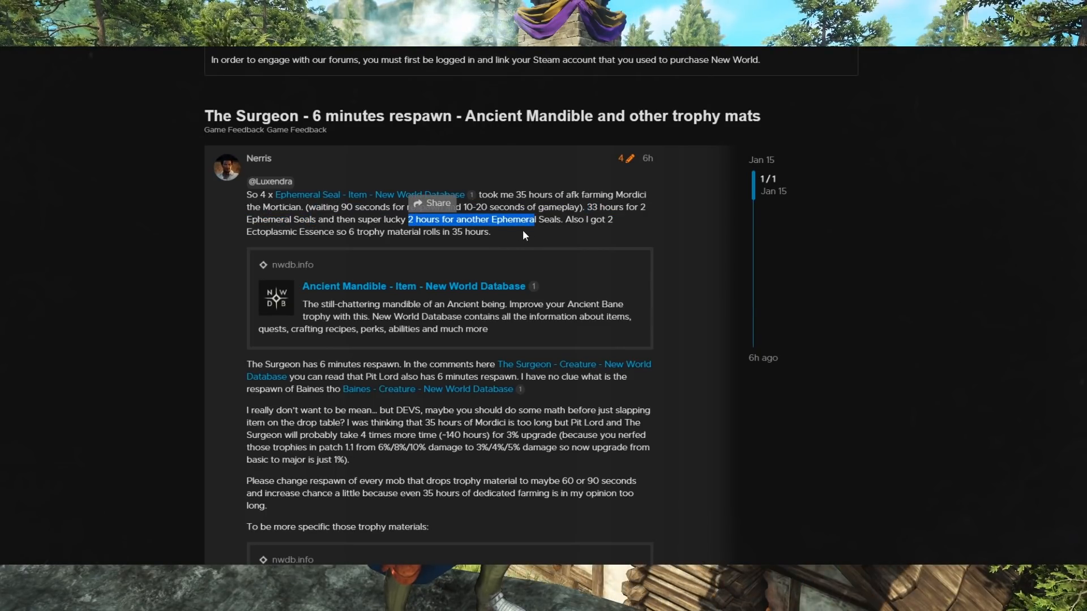
pyautogui.click(585, 229)
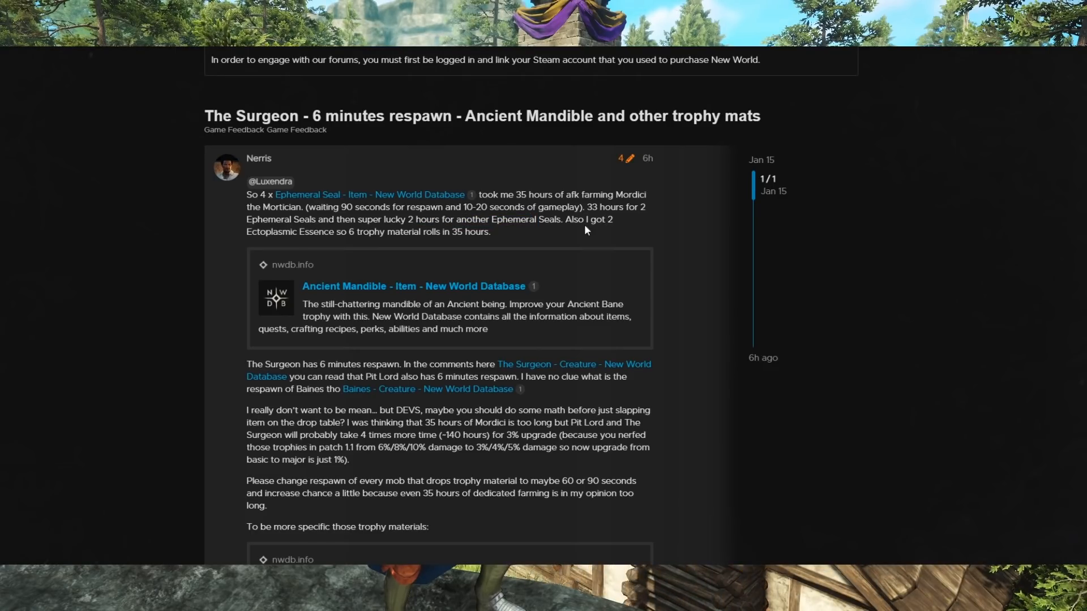
pyautogui.doubleClick(523, 194)
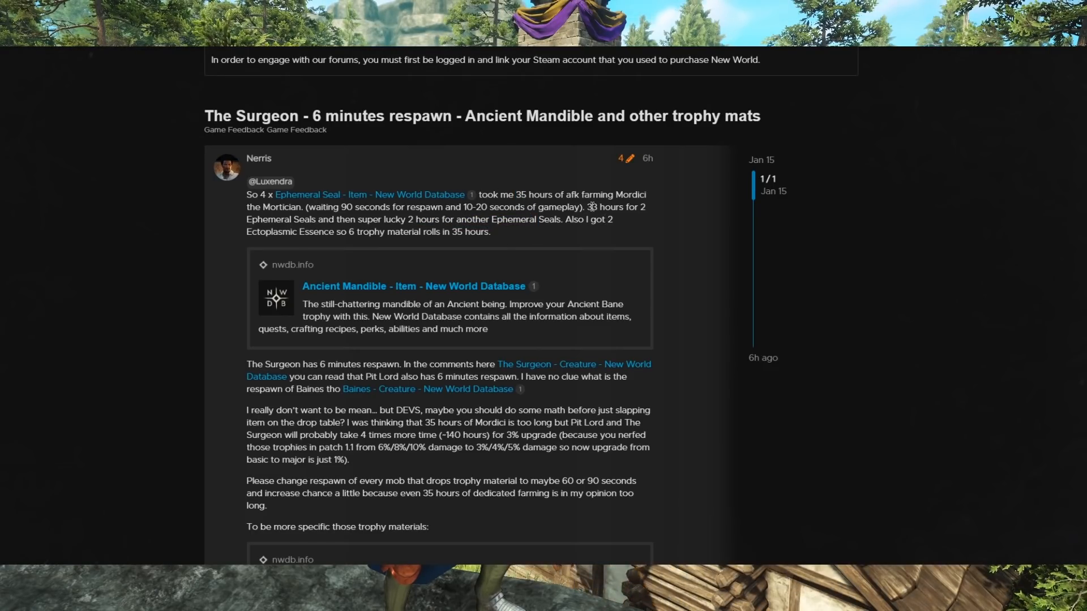
pyautogui.moveTo(588, 206); pyautogui.dragTo(644, 206)
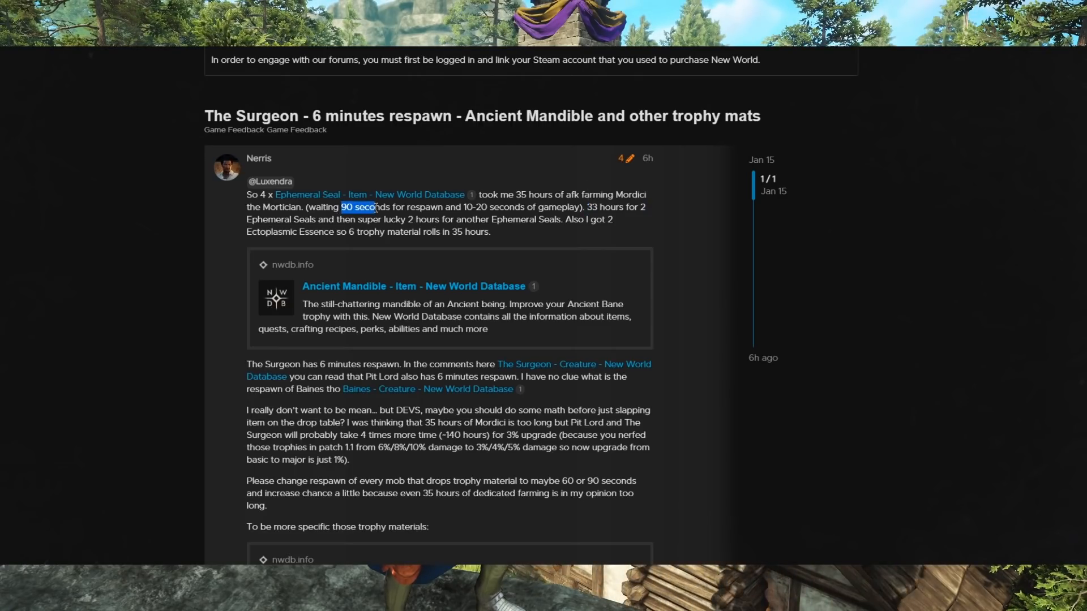
# Highlight the 90-second respawn wait, the ~140 hours estimate and the 1% basic-to-major upgrade value.
pyautogui.moveTo(340, 206); pyautogui.dragTo(390, 206)
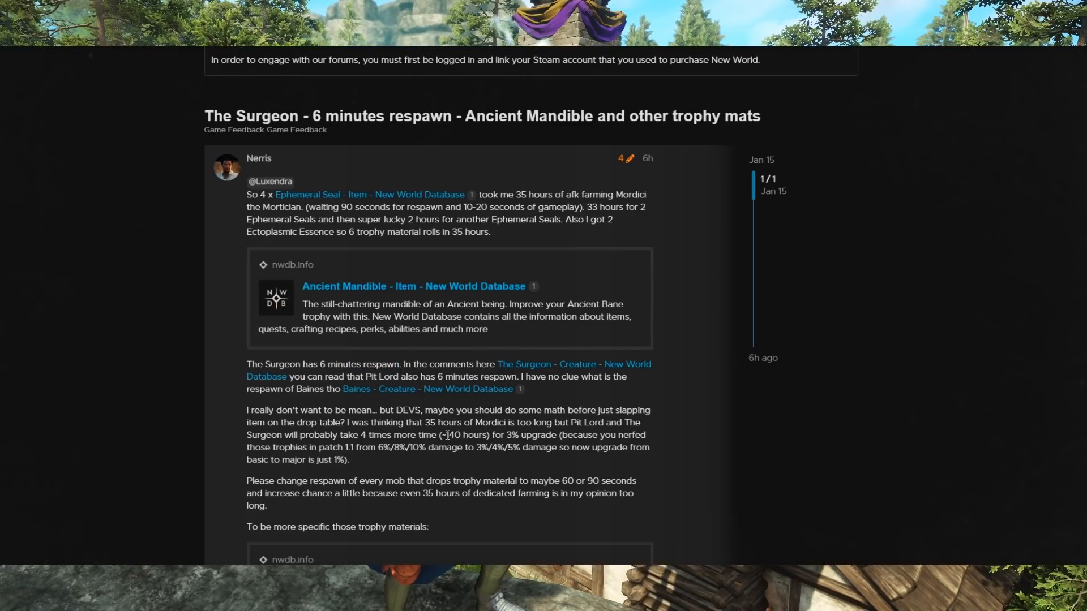
pyautogui.moveTo(443, 435); pyautogui.dragTo(487, 435)
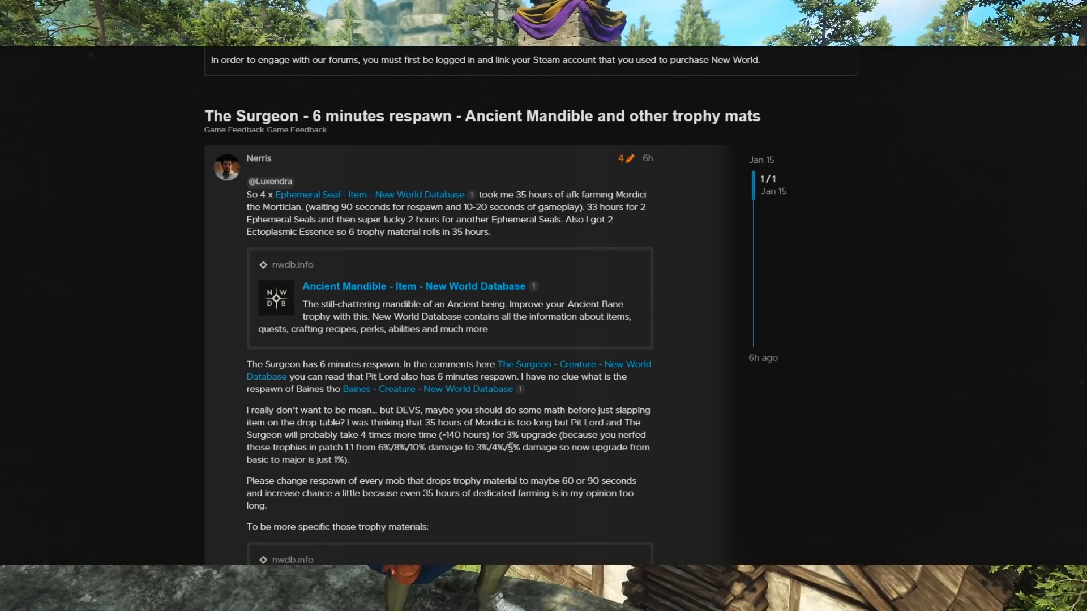
pyautogui.doubleClick(512, 447)
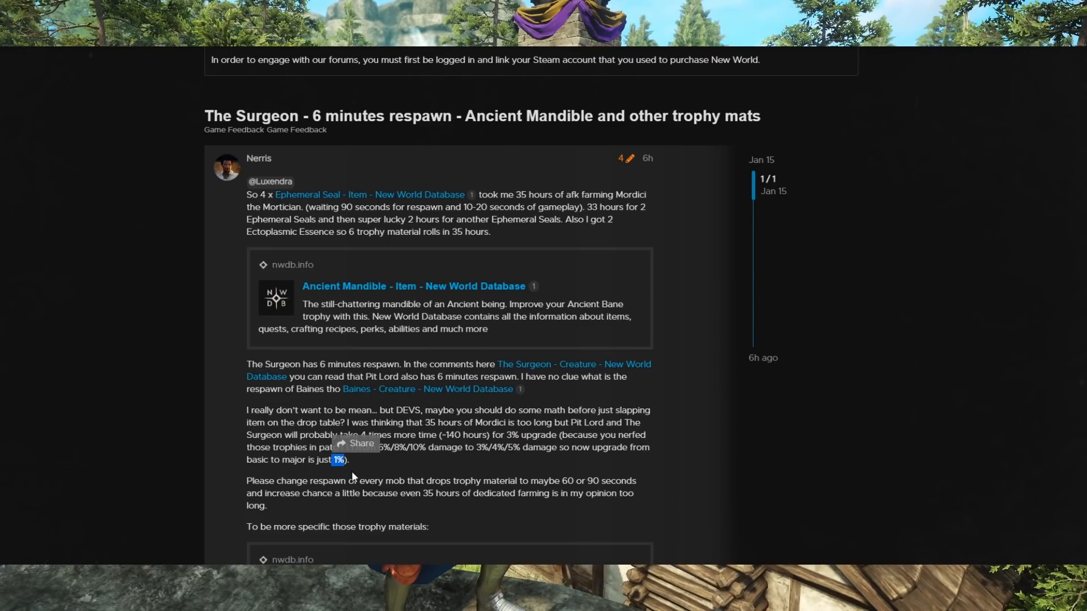
pyautogui.moveTo(407, 492)
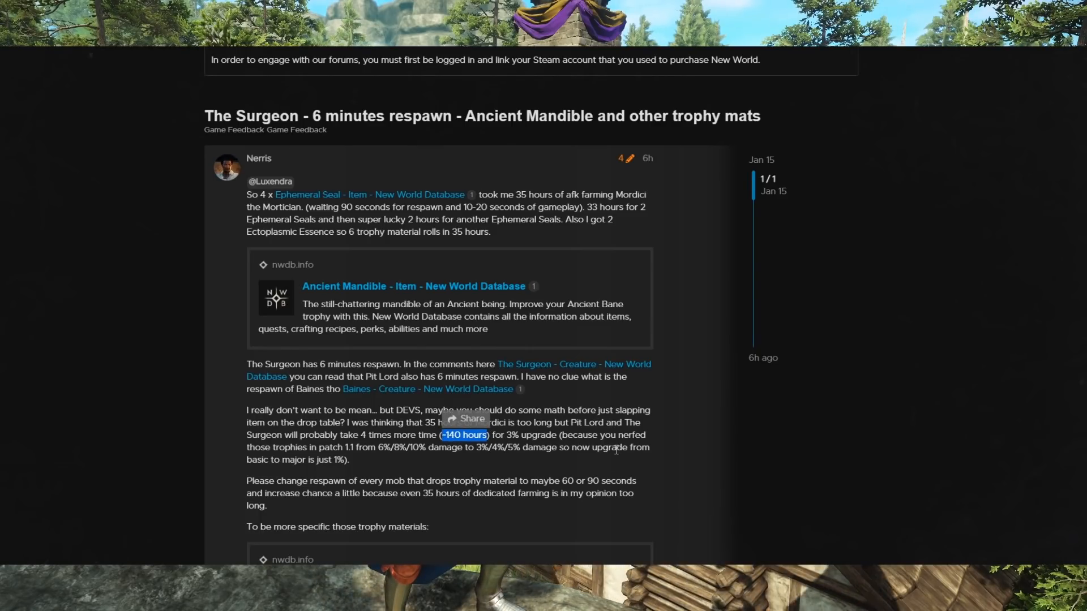
pyautogui.scroll(-3)
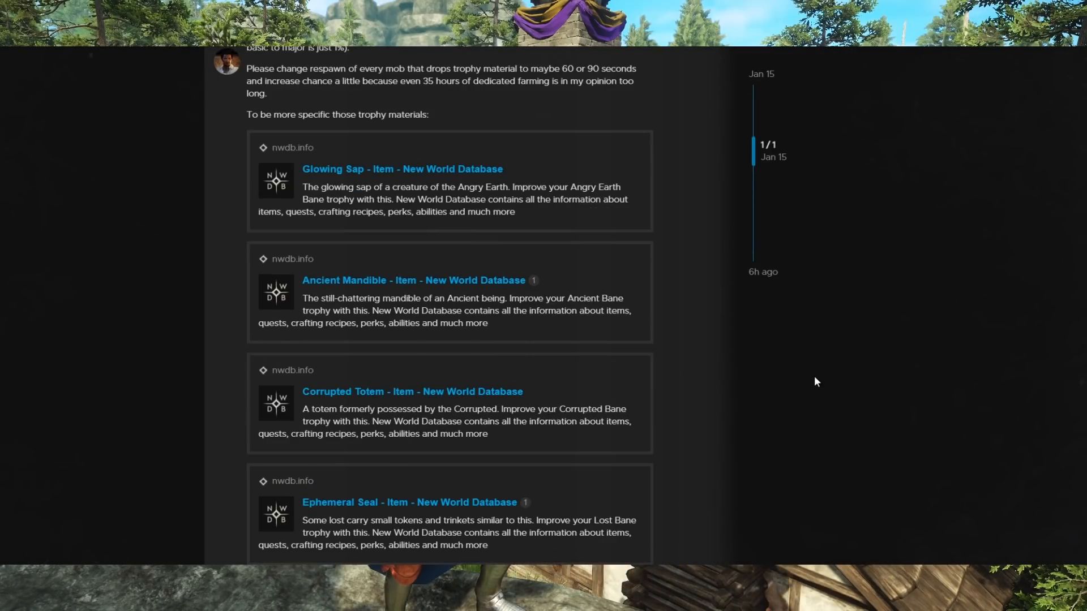
pyautogui.scroll(-3)
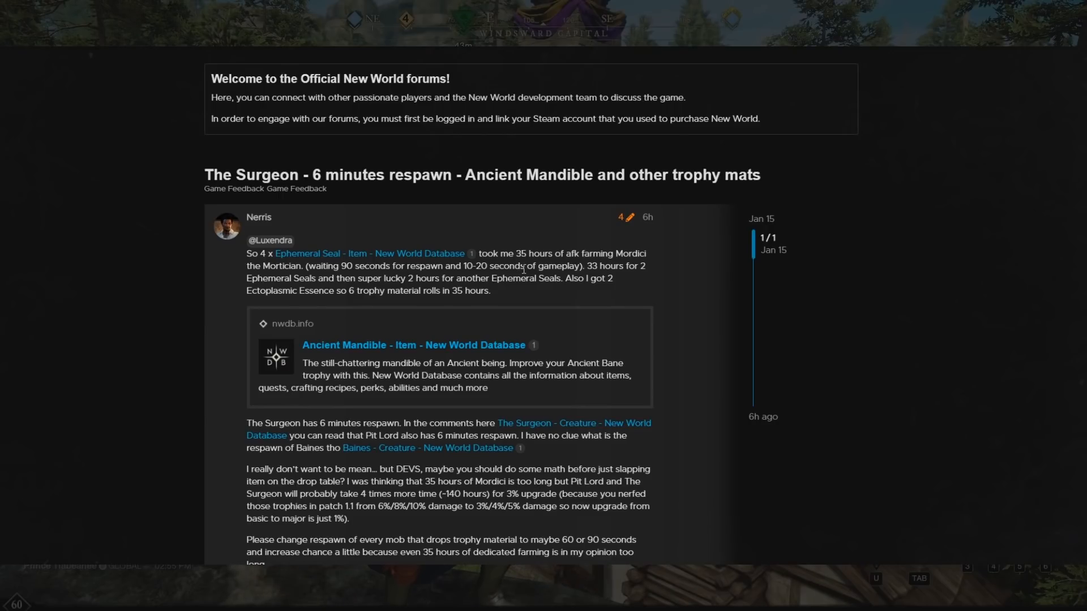
pyautogui.moveTo(245, 252); pyautogui.dragTo(490, 291)
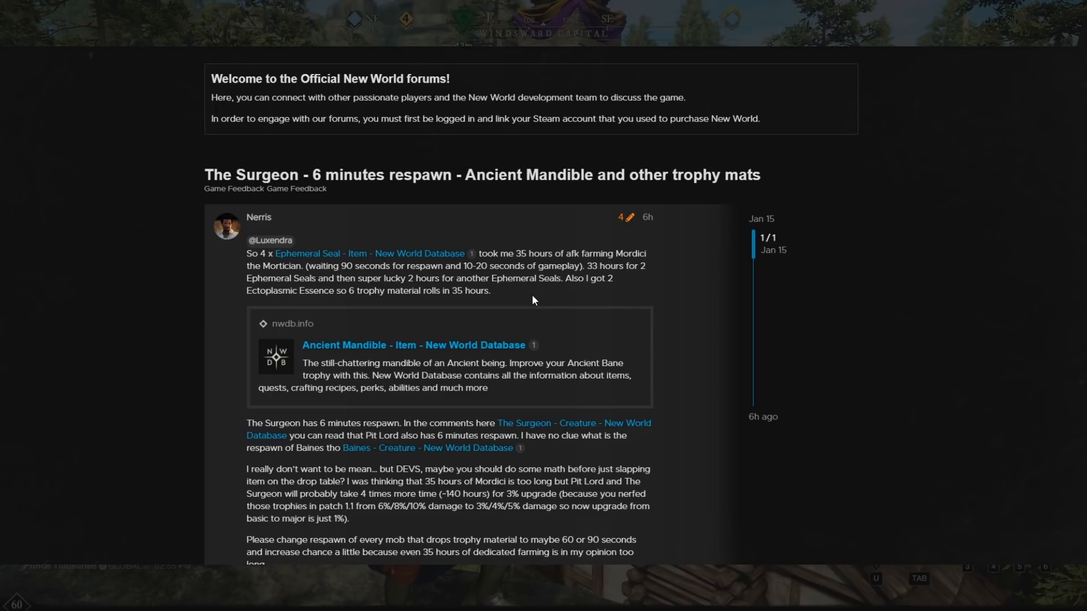
pyautogui.moveTo(640, 315)
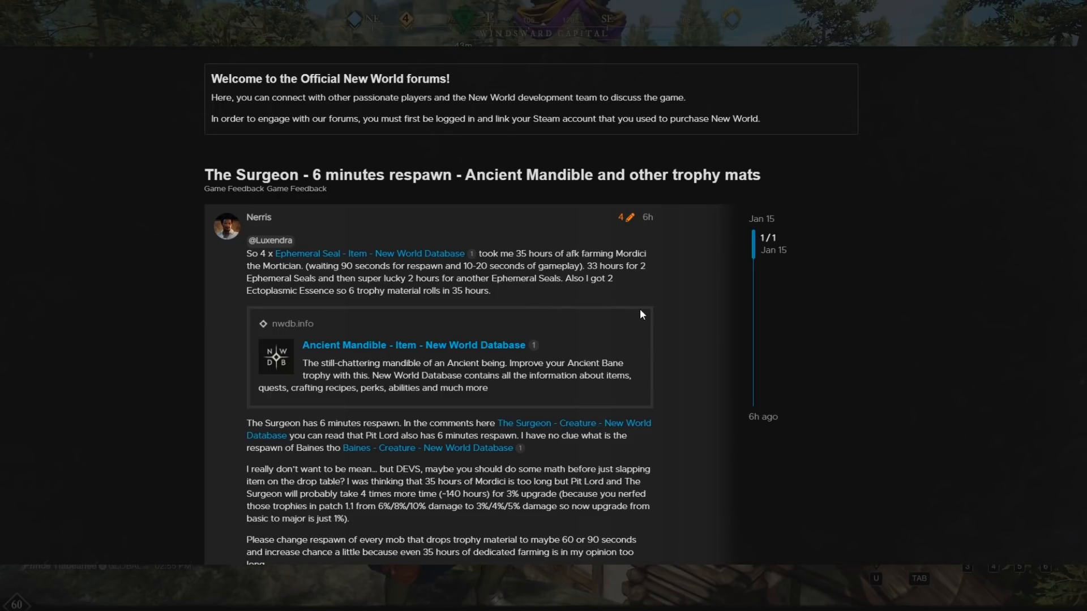
# Scroll down to the 'To be more specific' list of linked trophy materials starting with Glowing Sap.
pyautogui.scroll(-3)
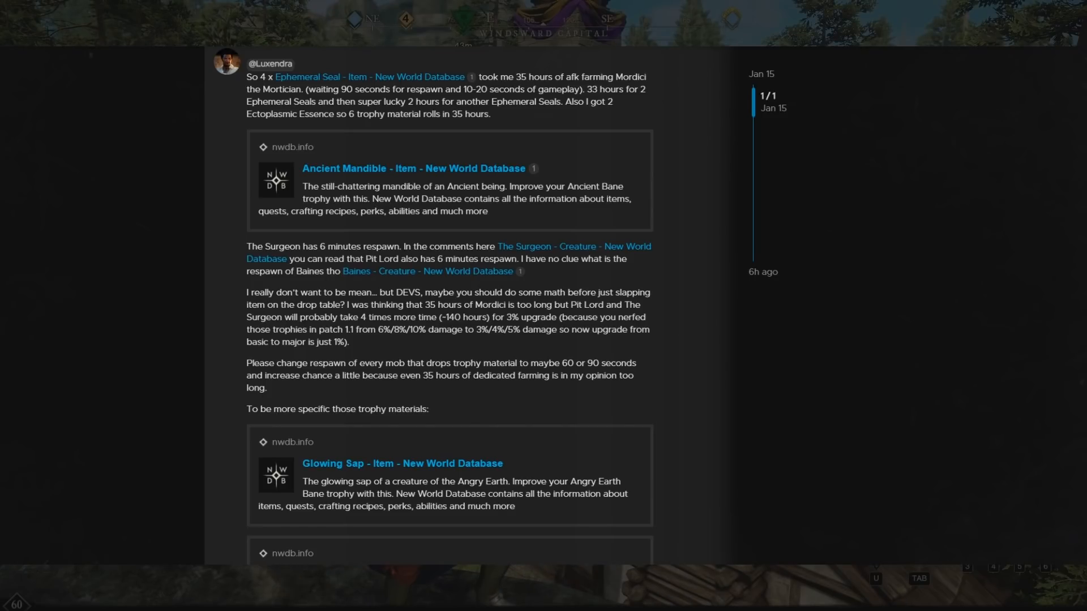
pyautogui.scroll(-3)
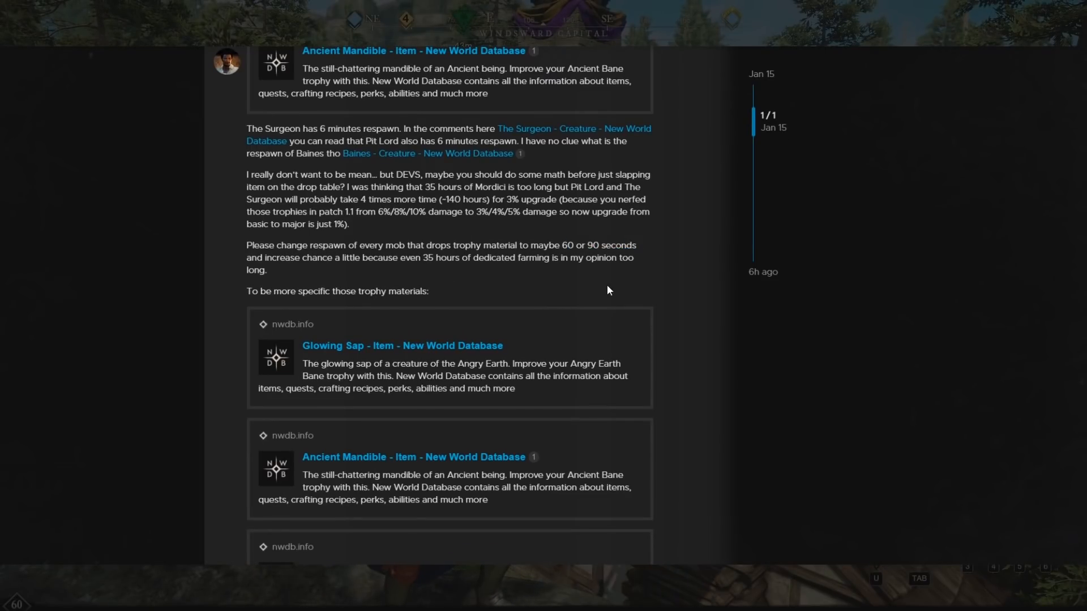
pyautogui.moveTo(520, 289)
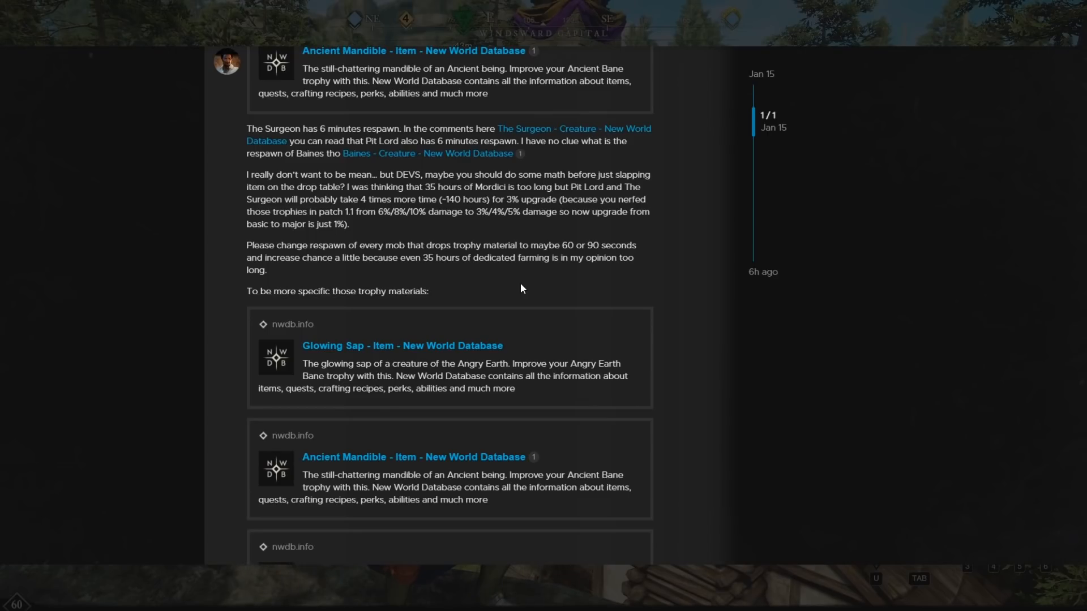
pyautogui.moveTo(538, 300)
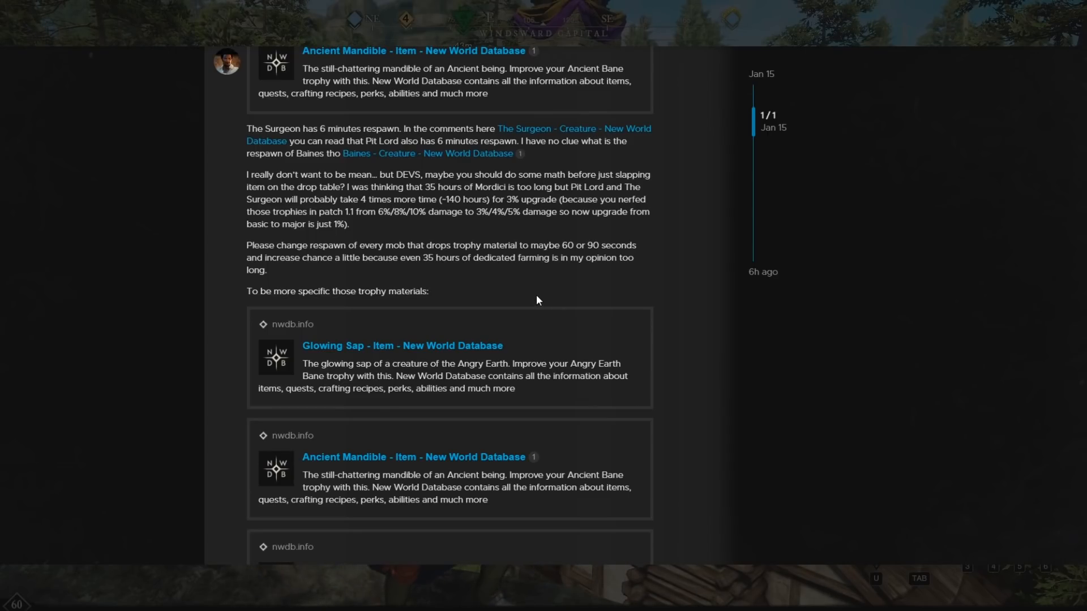